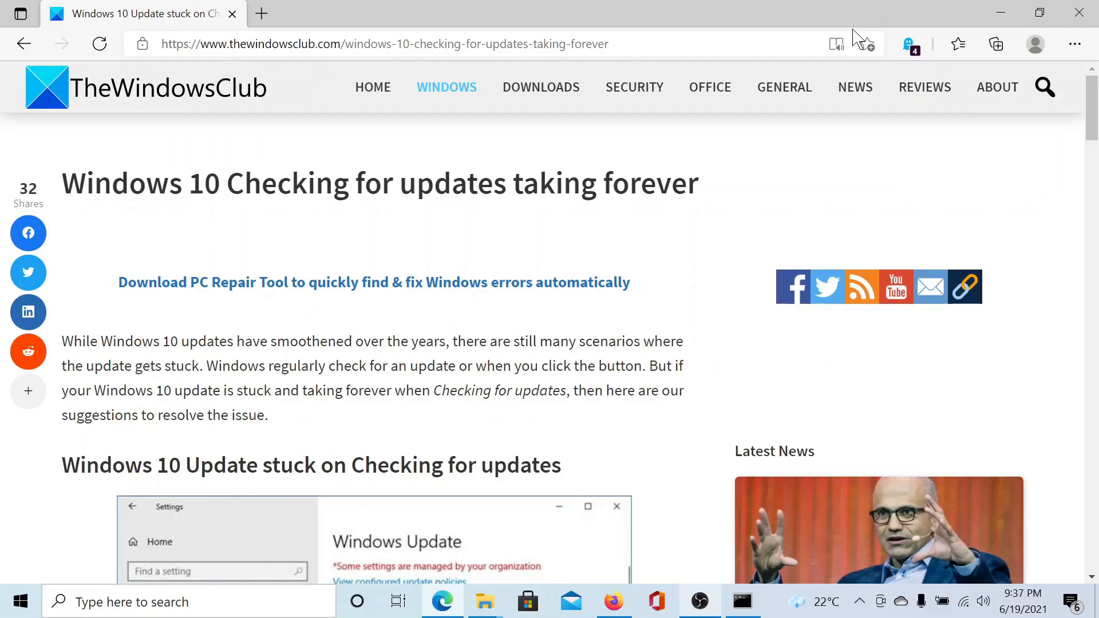
pyautogui.moveTo(654, 73)
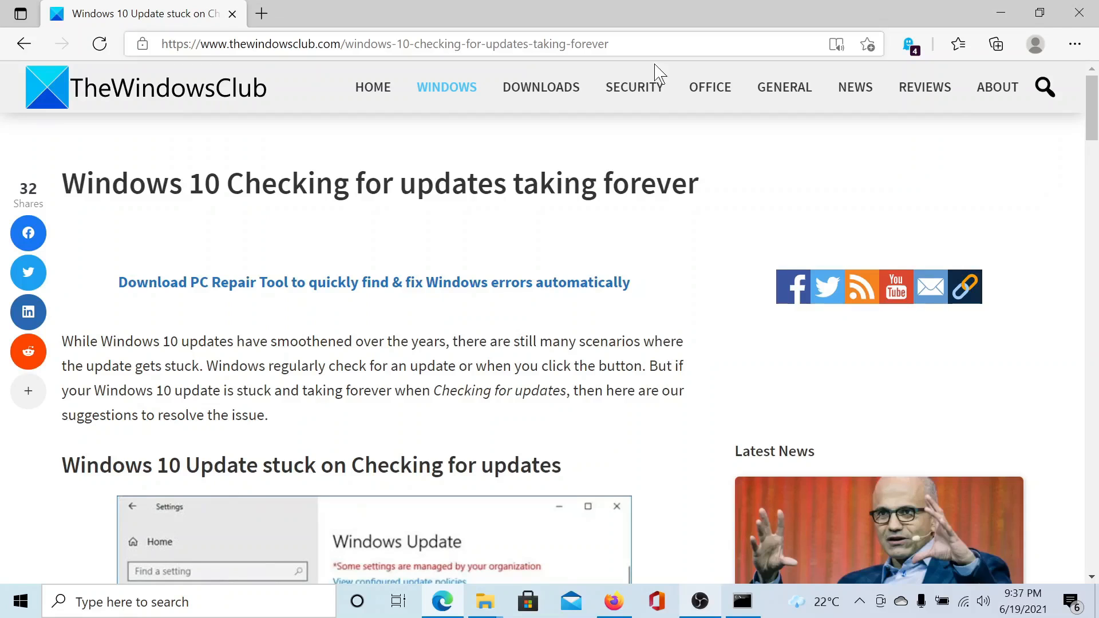
# Step: Scroll the TheWindowsClub article down to its four-step fix list
pyautogui.scroll(-3)
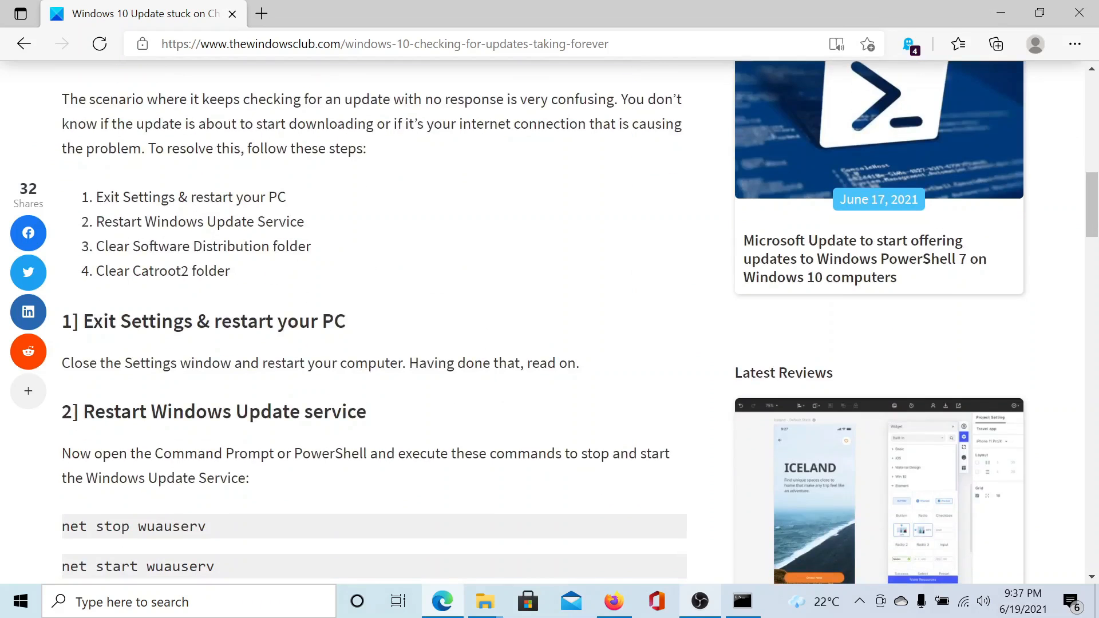
pyautogui.moveTo(132, 268)
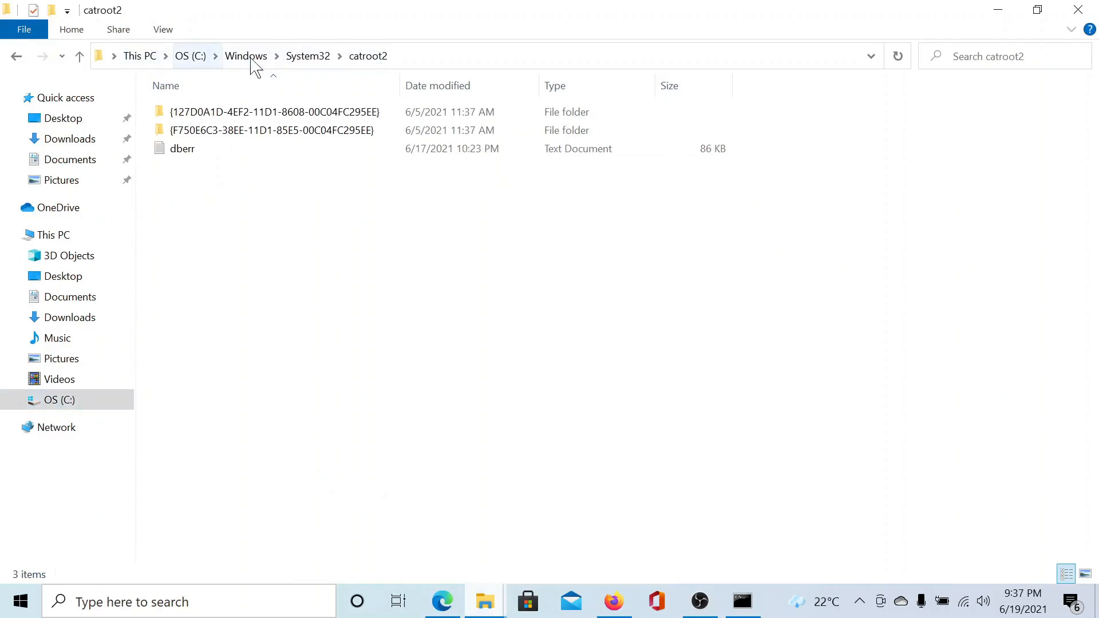
pyautogui.moveTo(306, 283)
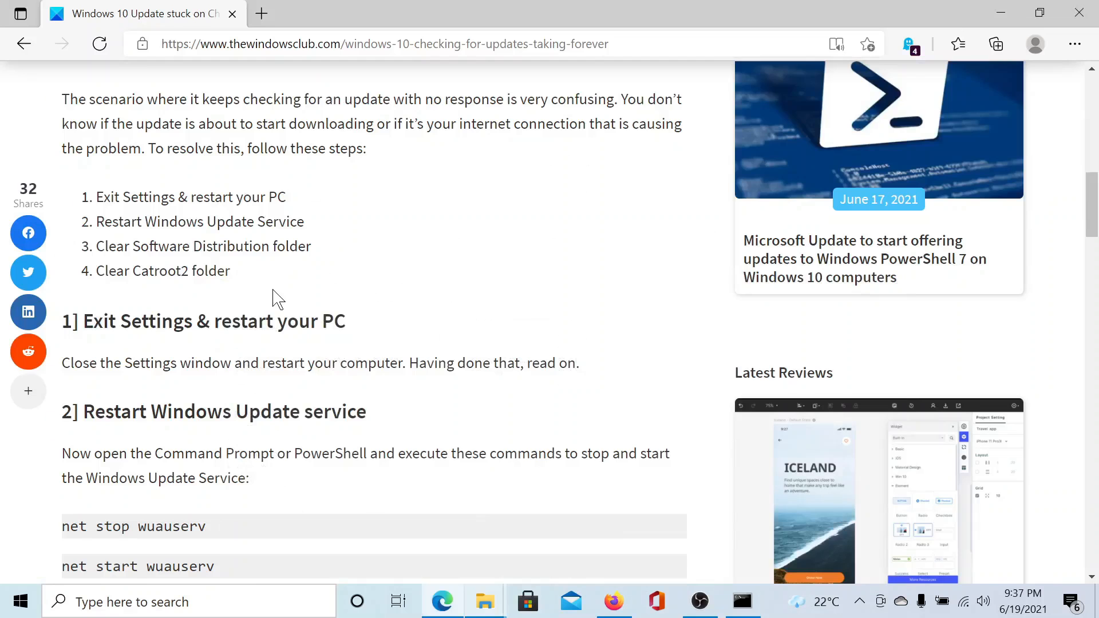
# Step: Copy the 'net stop wuauserv' command from the Restart Windows Update service section
pyautogui.scroll(-3)
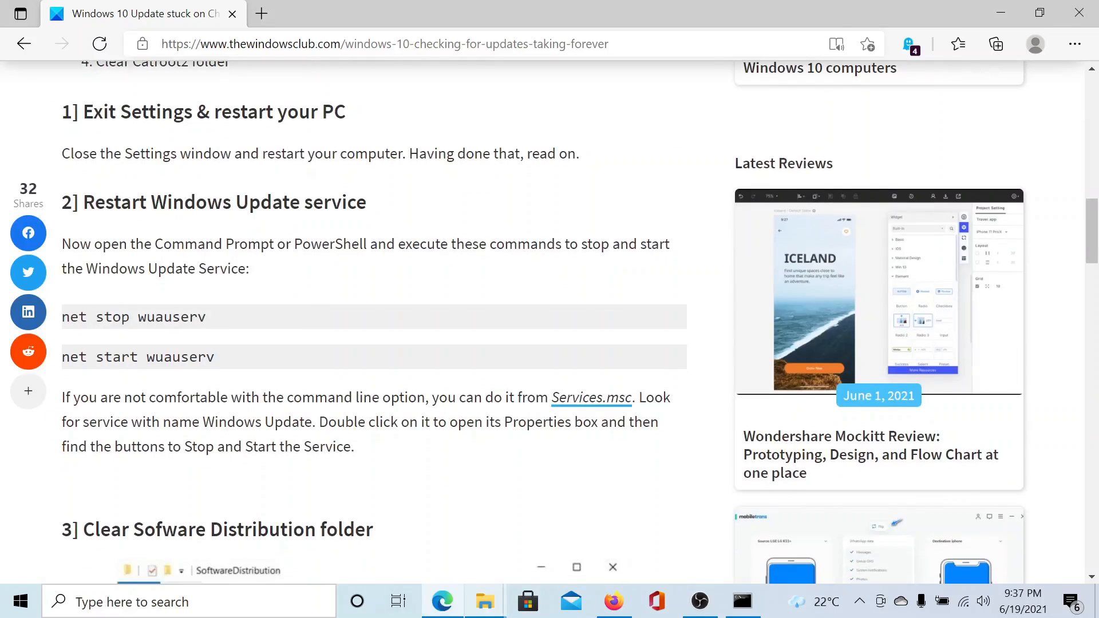
pyautogui.rightClick(133, 317)
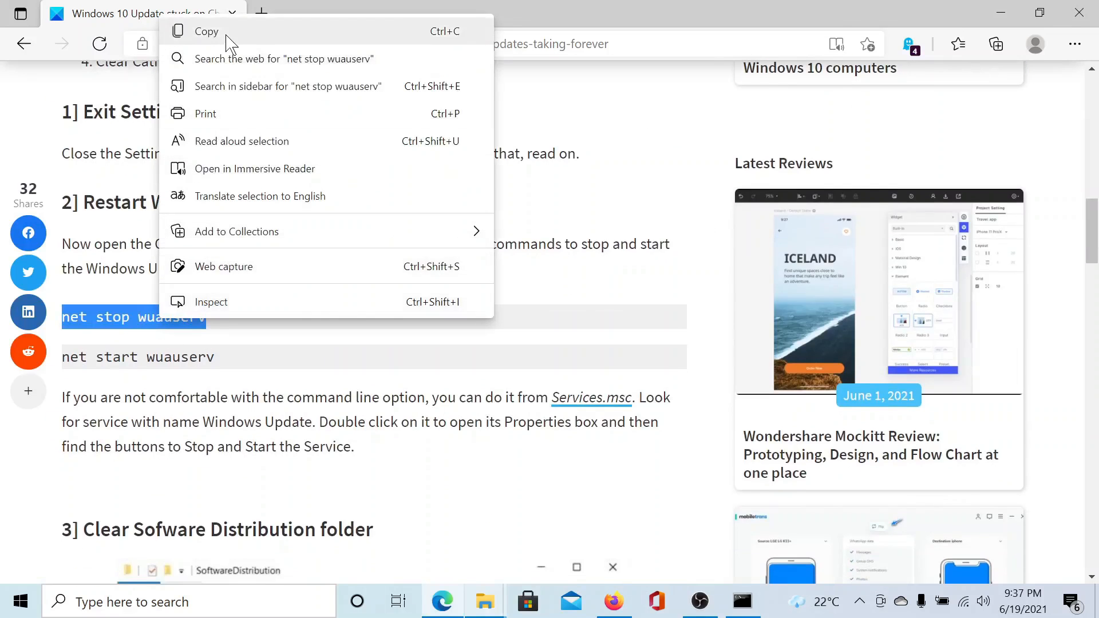
pyautogui.click(206, 32)
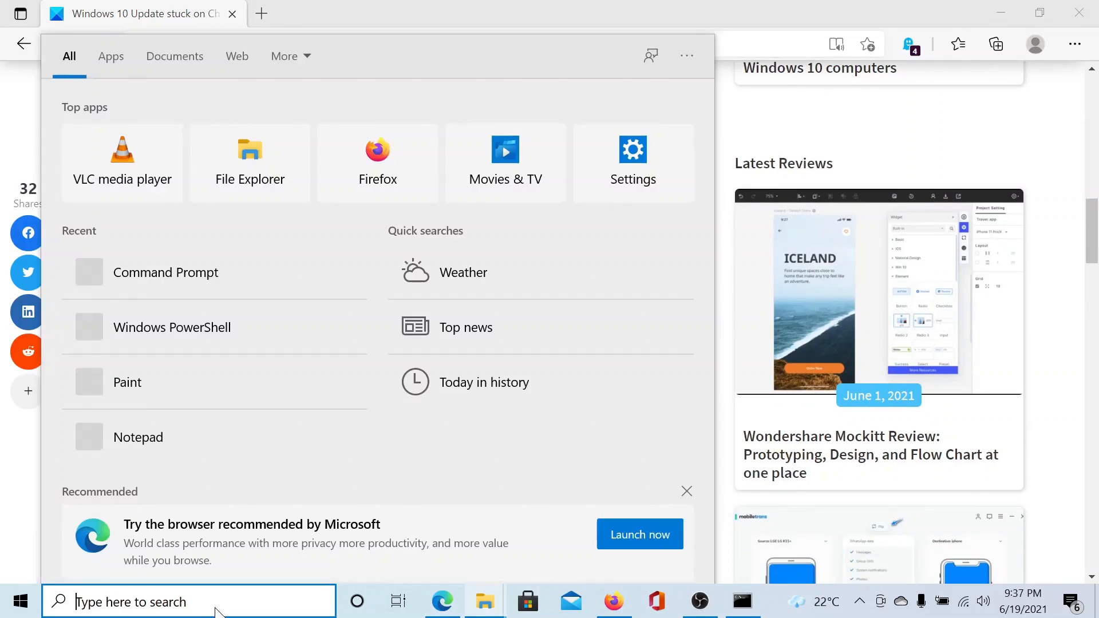
# Step: Search 'comm' and launch Command Prompt as administrator
pyautogui.write('comm')
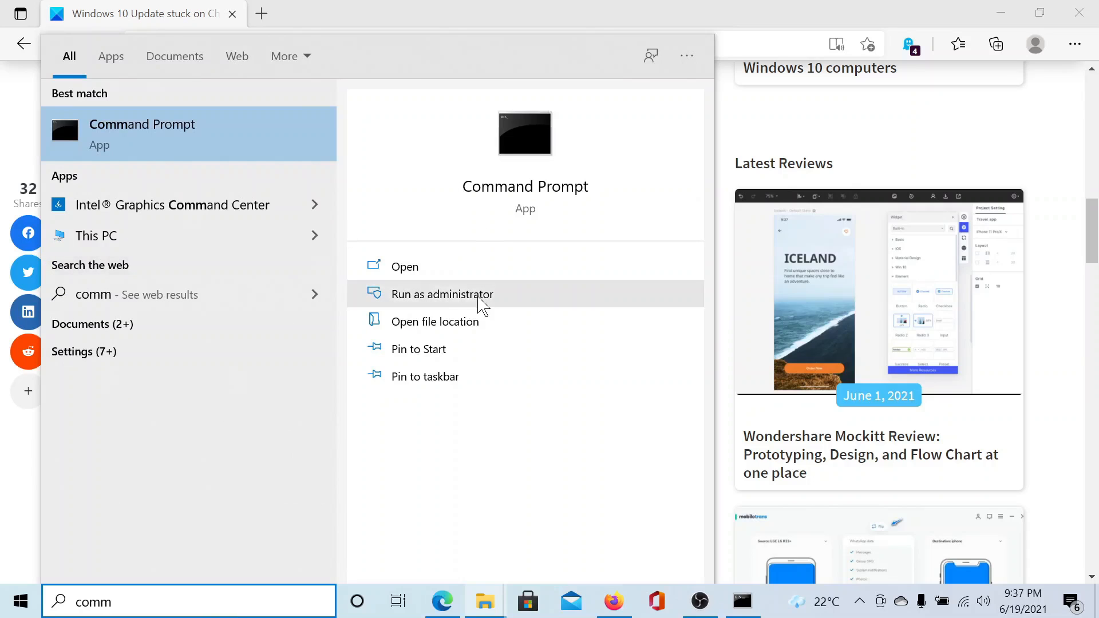
pyautogui.click(442, 294)
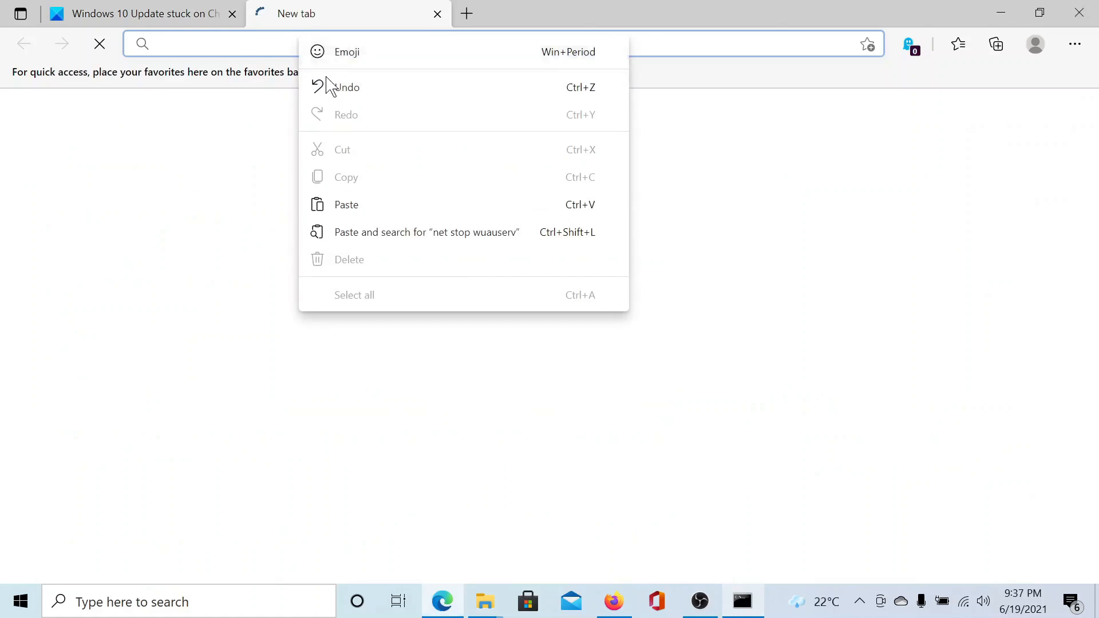
# Step: Paste the copied command into the new tab and check the article's catroot2 section
pyautogui.click(346, 204)
pyautogui.write('net stop bits')
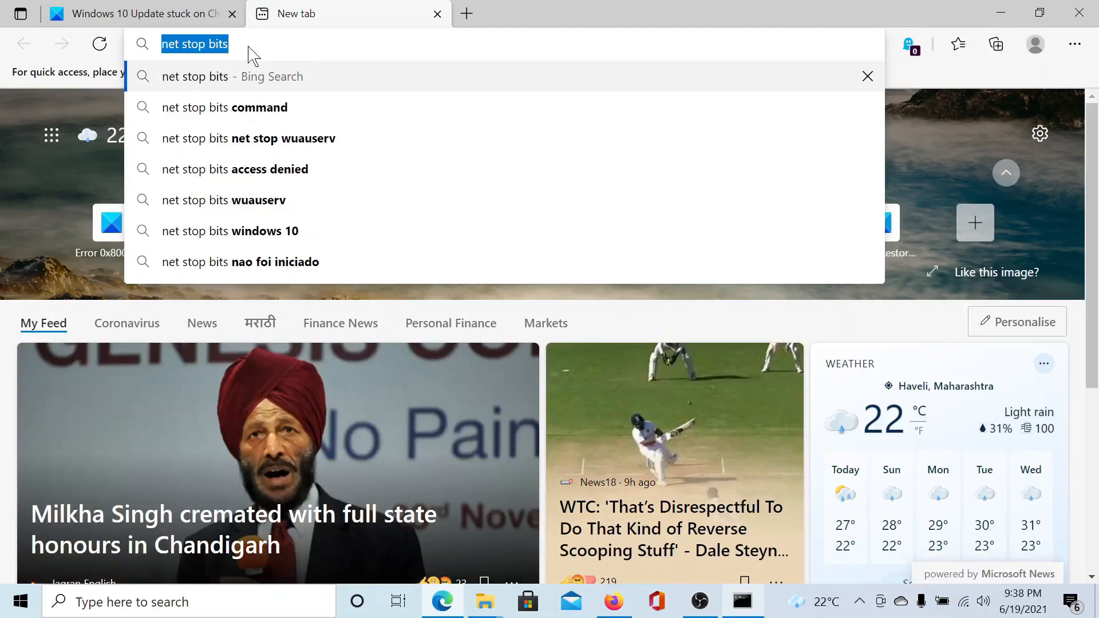
pyautogui.click(742, 600)
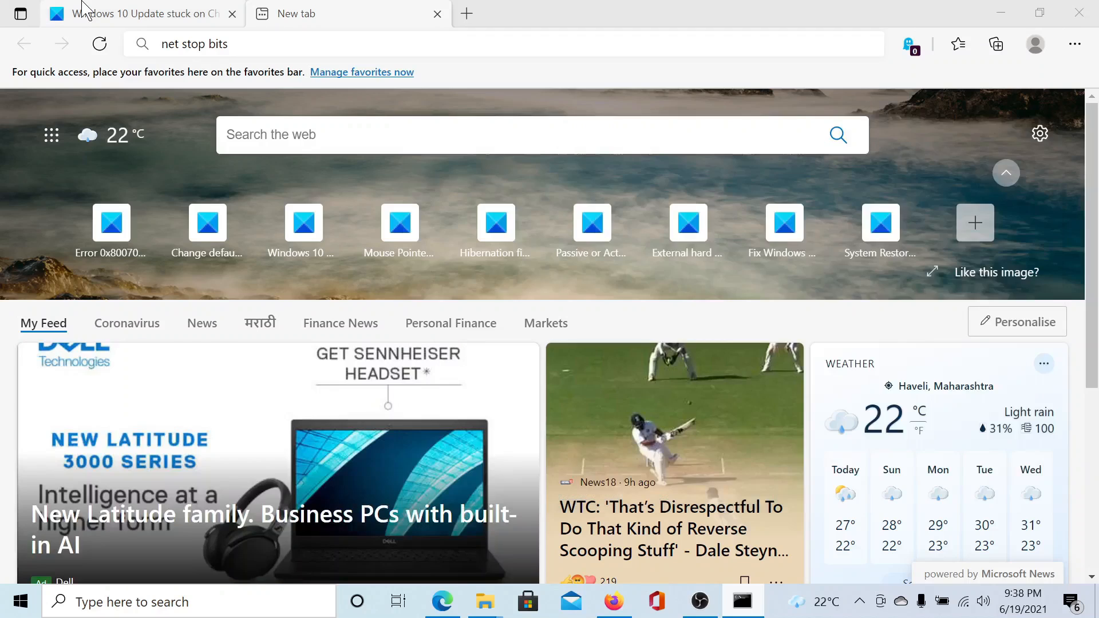
pyautogui.click(143, 14)
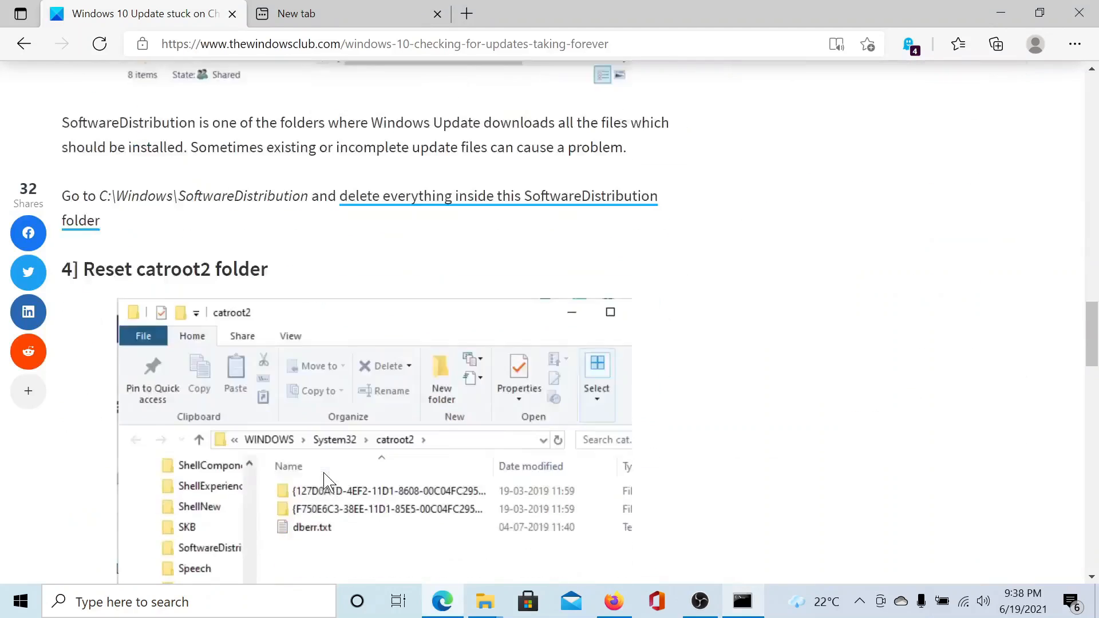
pyautogui.scroll(-3)
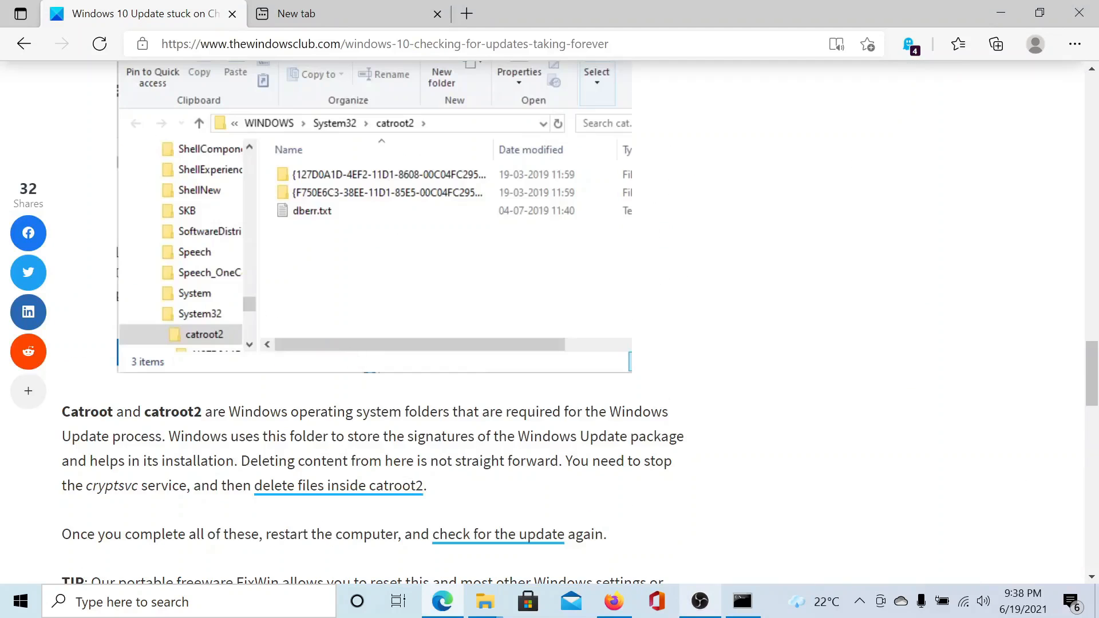
pyautogui.rightClick(103, 485)
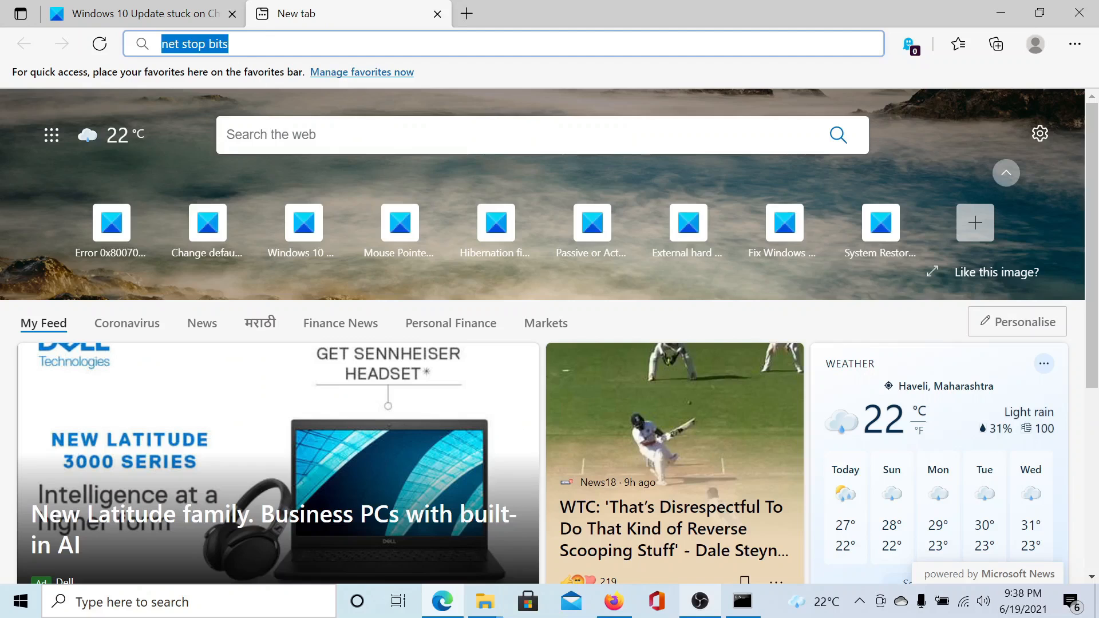
# Step: Enter 'net stop cryptsvc' in the new tab, copy it and switch to the elevated Command Prompt
pyautogui.write('net stop cryptsvc')
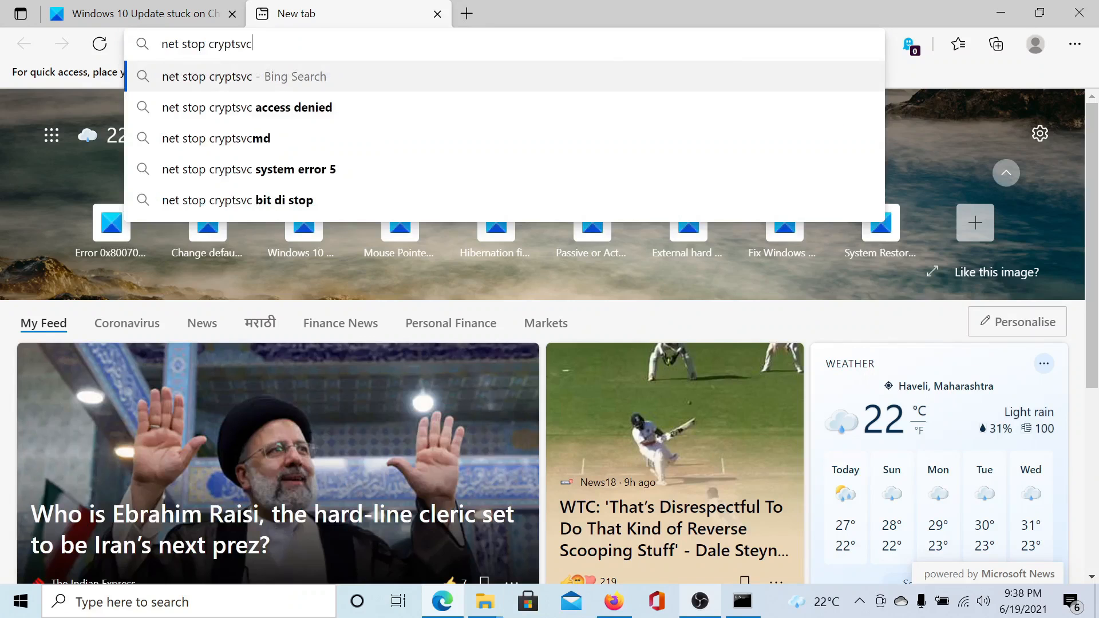
pyautogui.rightClick(207, 43)
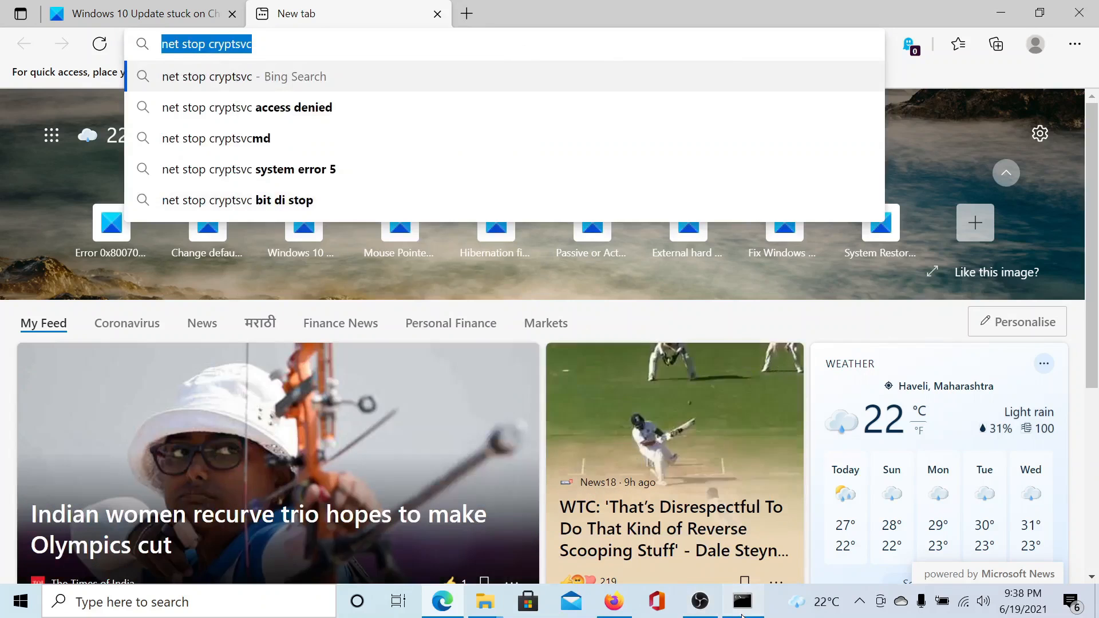
pyautogui.click(743, 600)
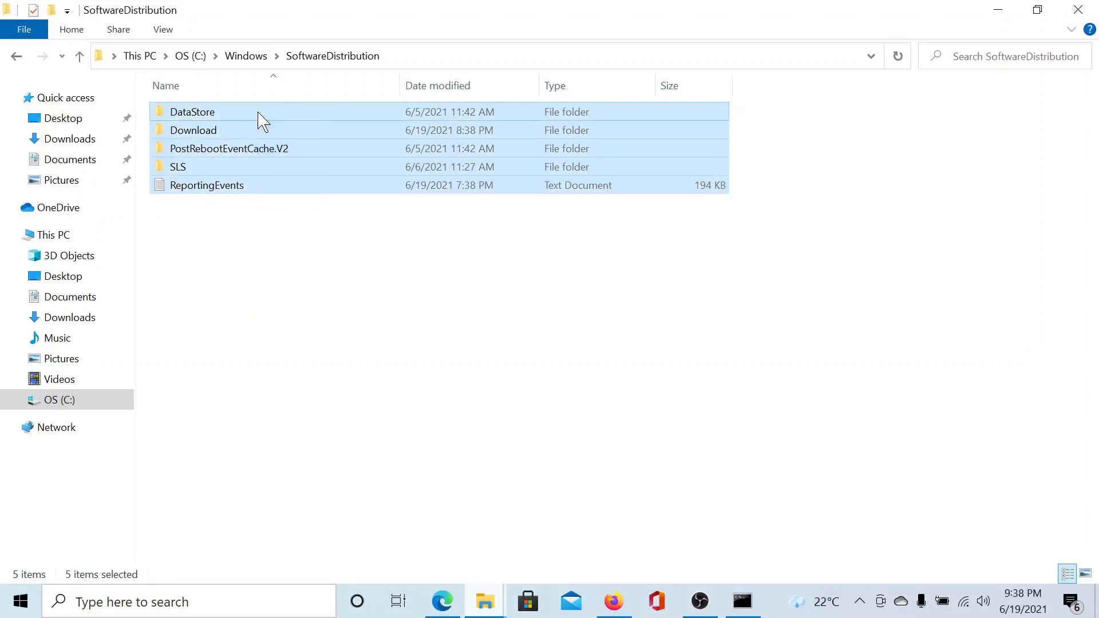
# Step: Delete the SoftwareDistribution and catroot2 contents, continuing past the Folder Access Denied prompts
pyautogui.press('Delete')
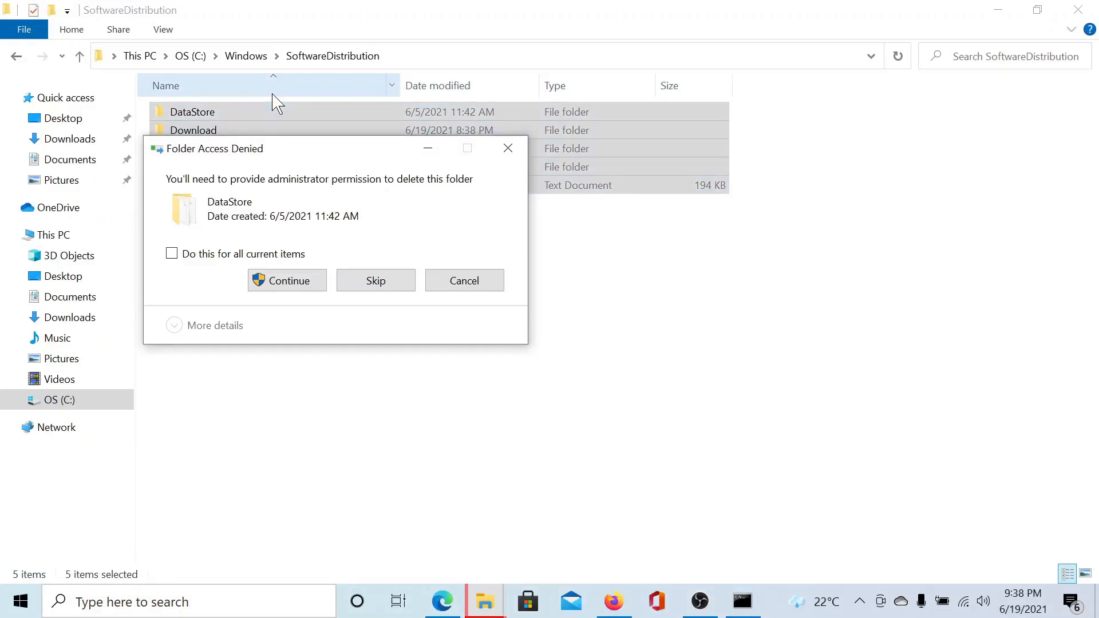
pyautogui.click(287, 279)
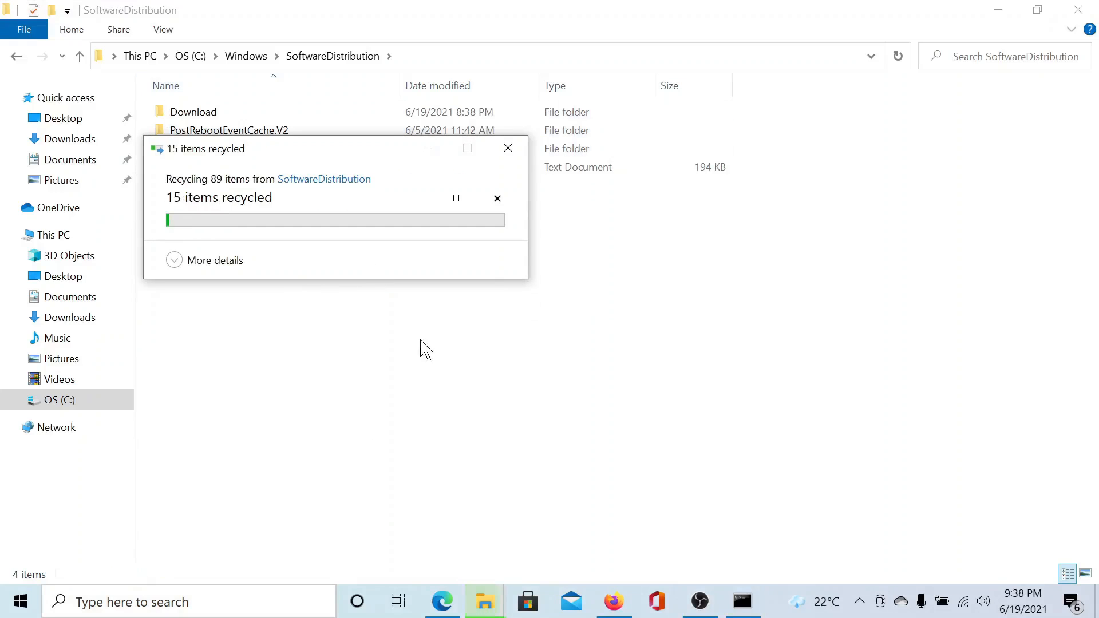
pyautogui.moveTo(485, 601)
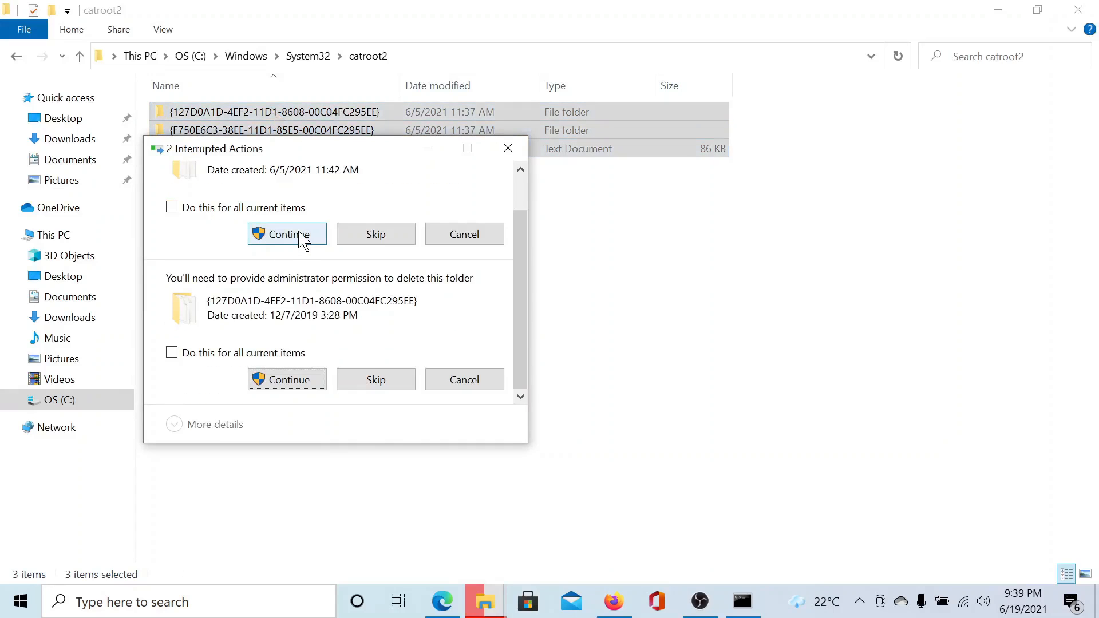
pyautogui.click(286, 234)
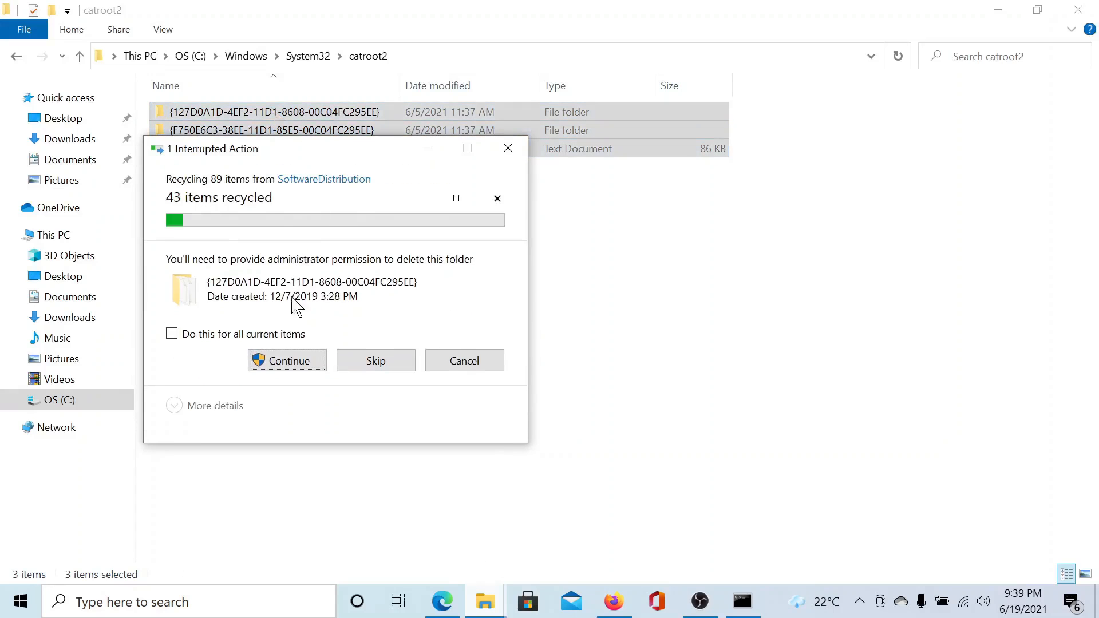
pyautogui.moveTo(316, 334)
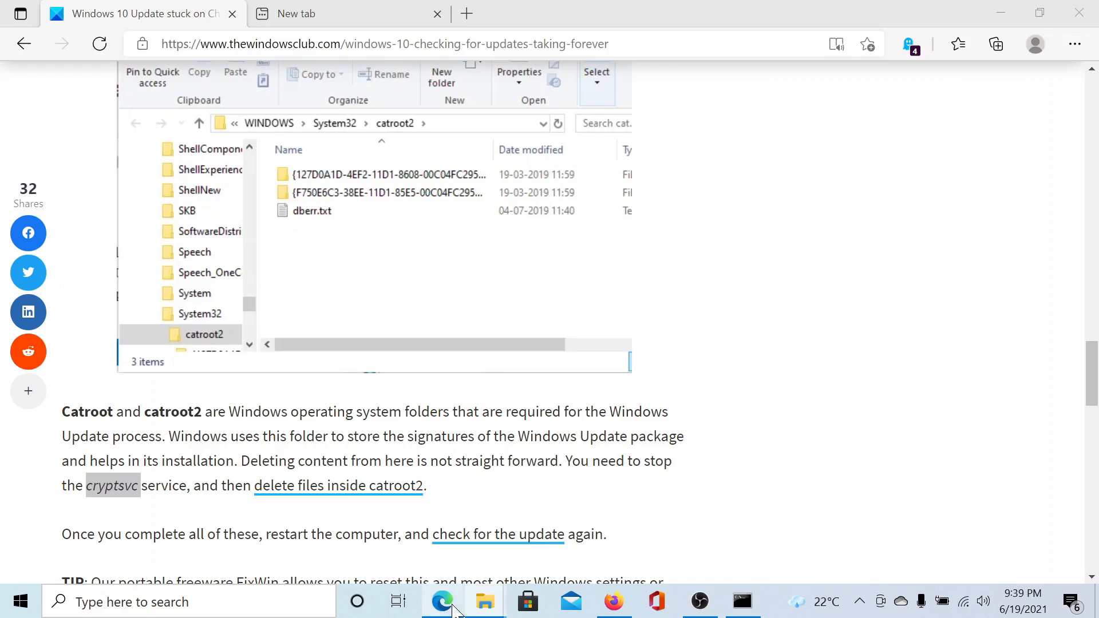
# Step: Edit the tab text to 'net start cryptsvc', then 'net start bits', and bring them to the elevated Command Prompt
pyautogui.doubleClick(112, 486)
pyautogui.write('net stop cryptsvc')
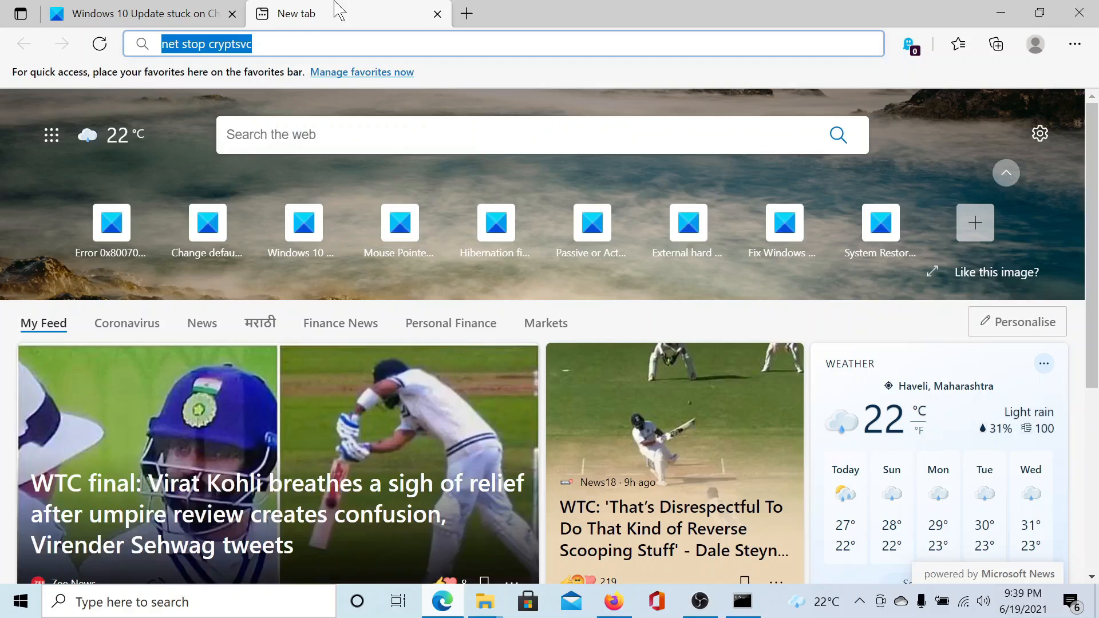
pyautogui.doubleClick(197, 44)
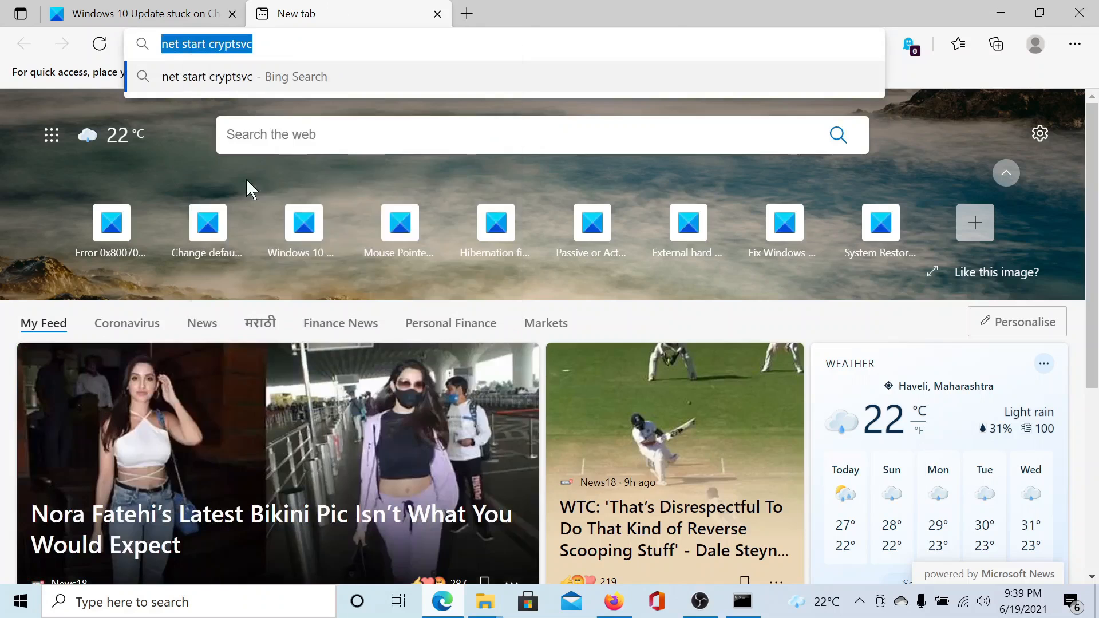
pyautogui.click(742, 600)
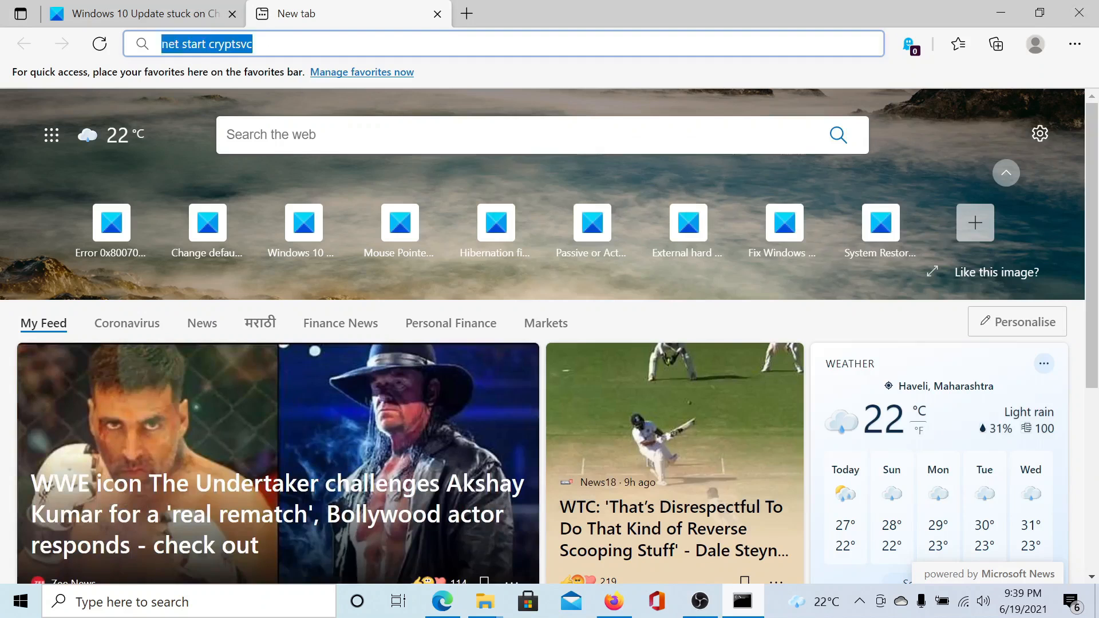
pyautogui.write('net start bits')
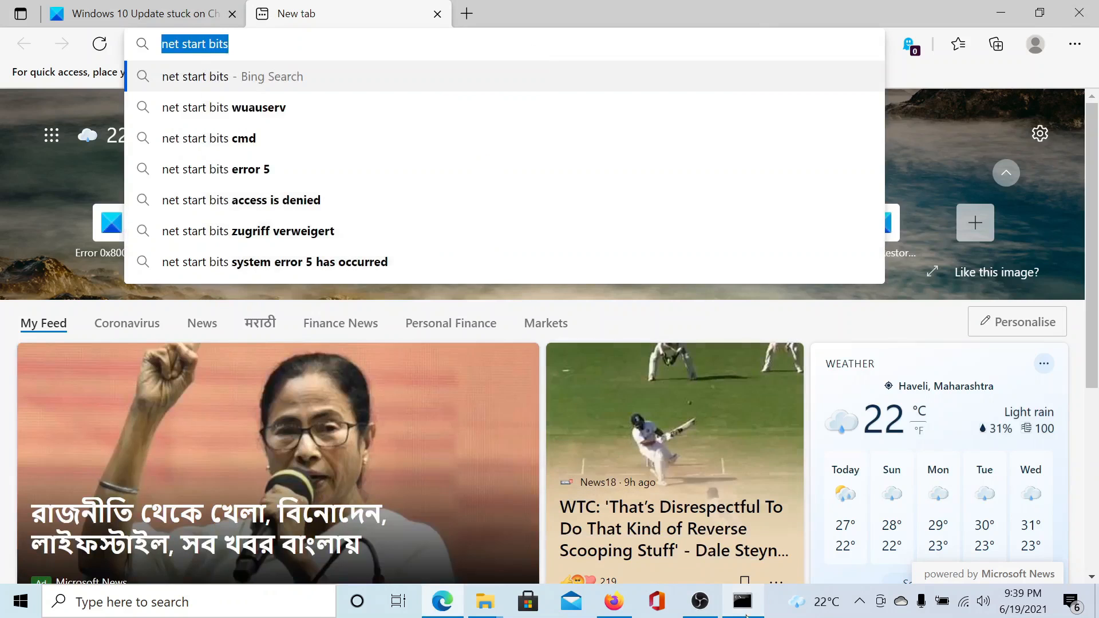
pyautogui.click(741, 600)
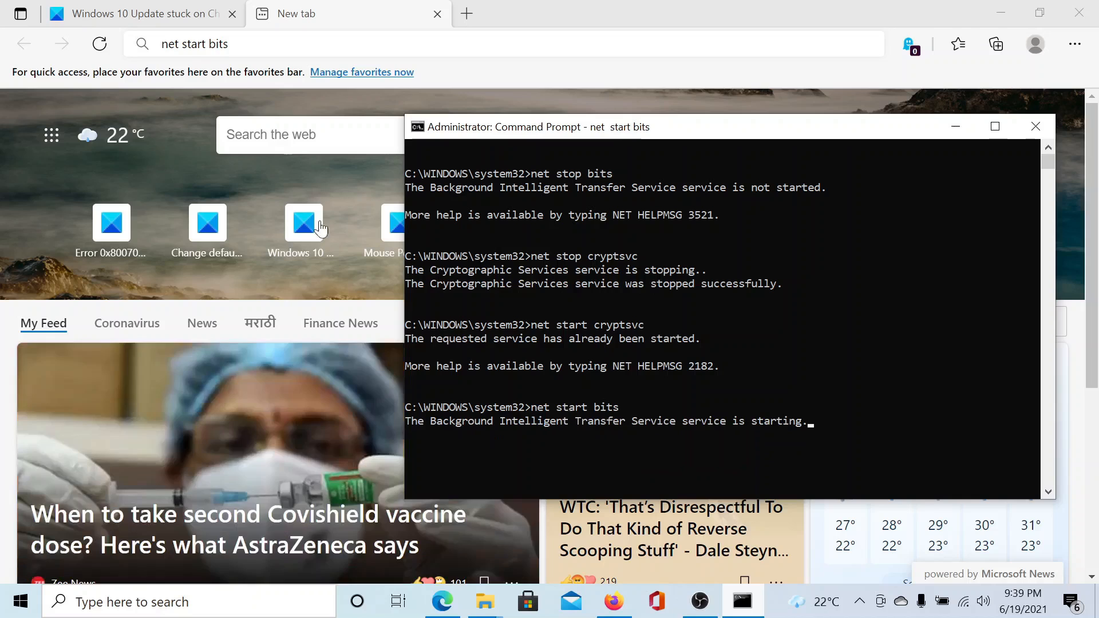
# Step: Copy 'net start wuauserv' from the article and run it in the elevated Command Prompt
pyautogui.click(137, 14)
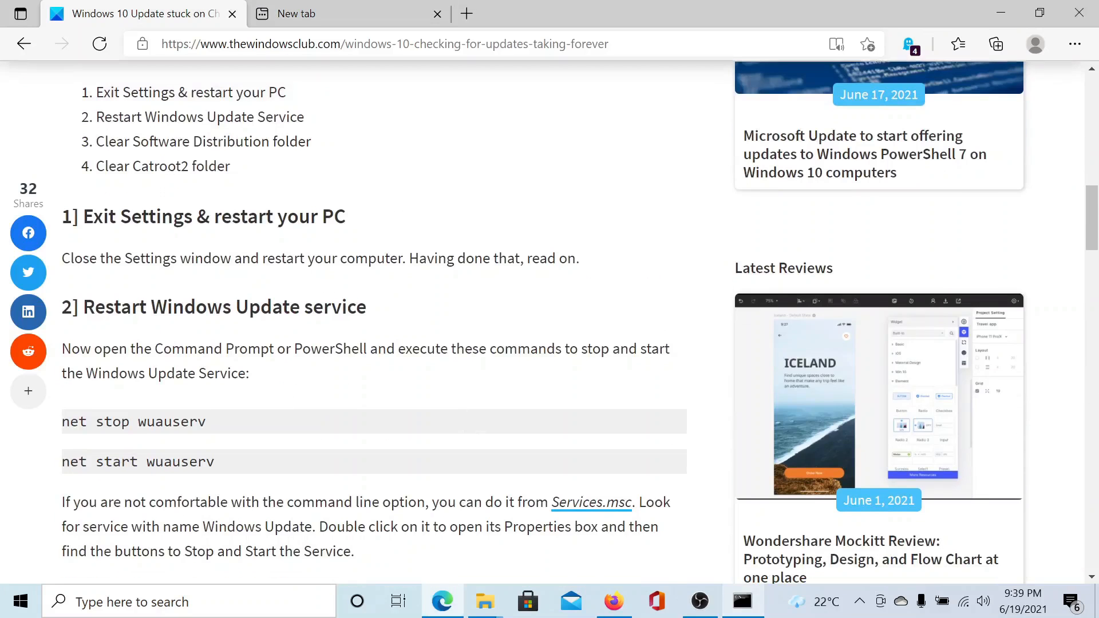
pyautogui.rightClick(171, 422)
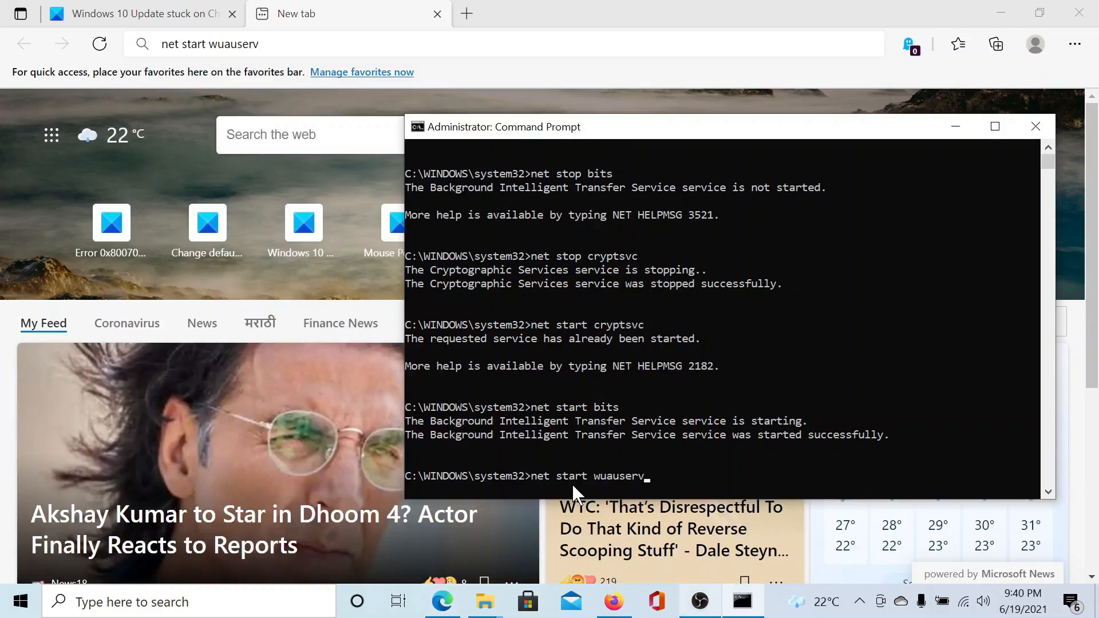
pyautogui.press('Enter')
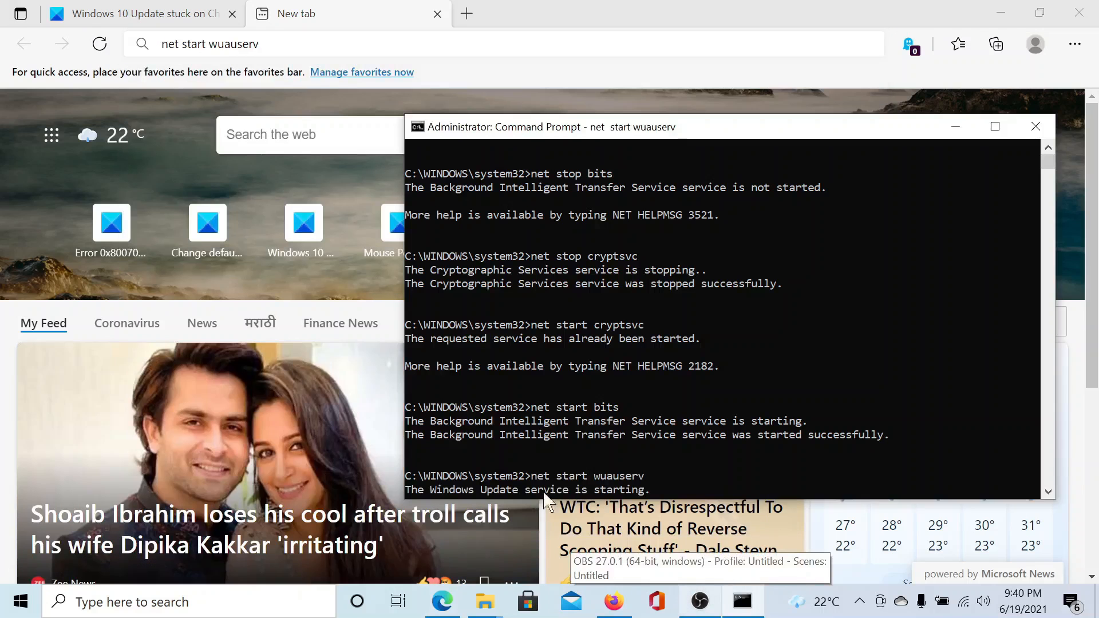